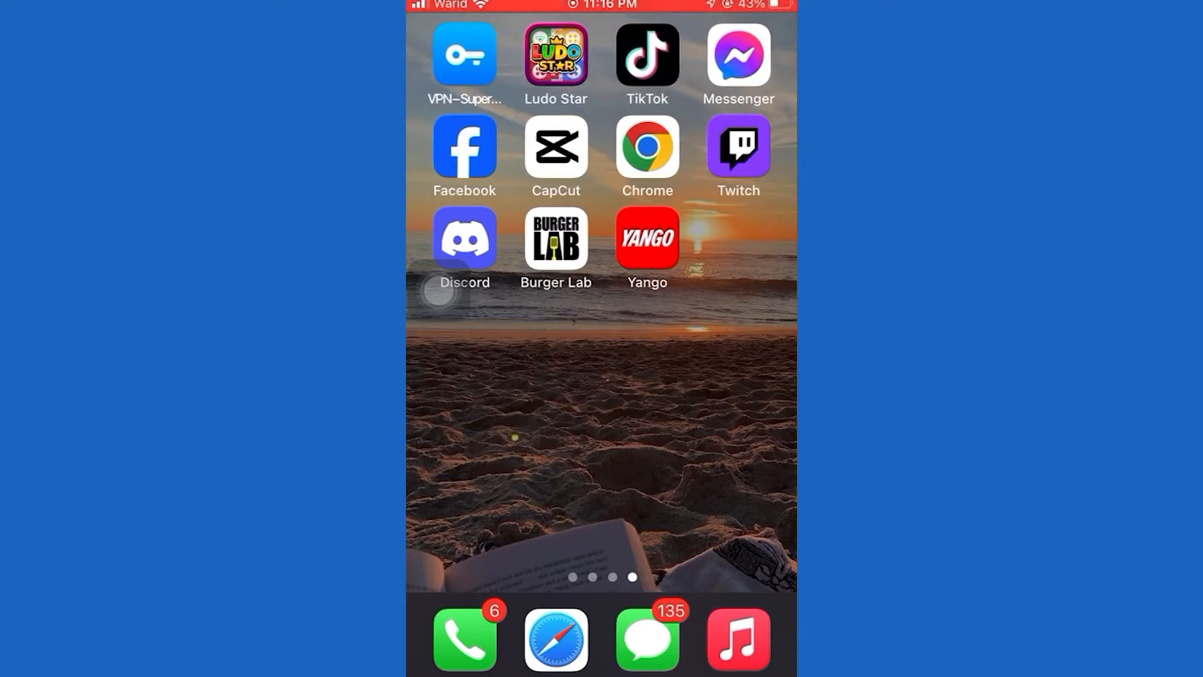
Launch Facebook from its home screen icon to reach the news feed
left_click(463, 146)
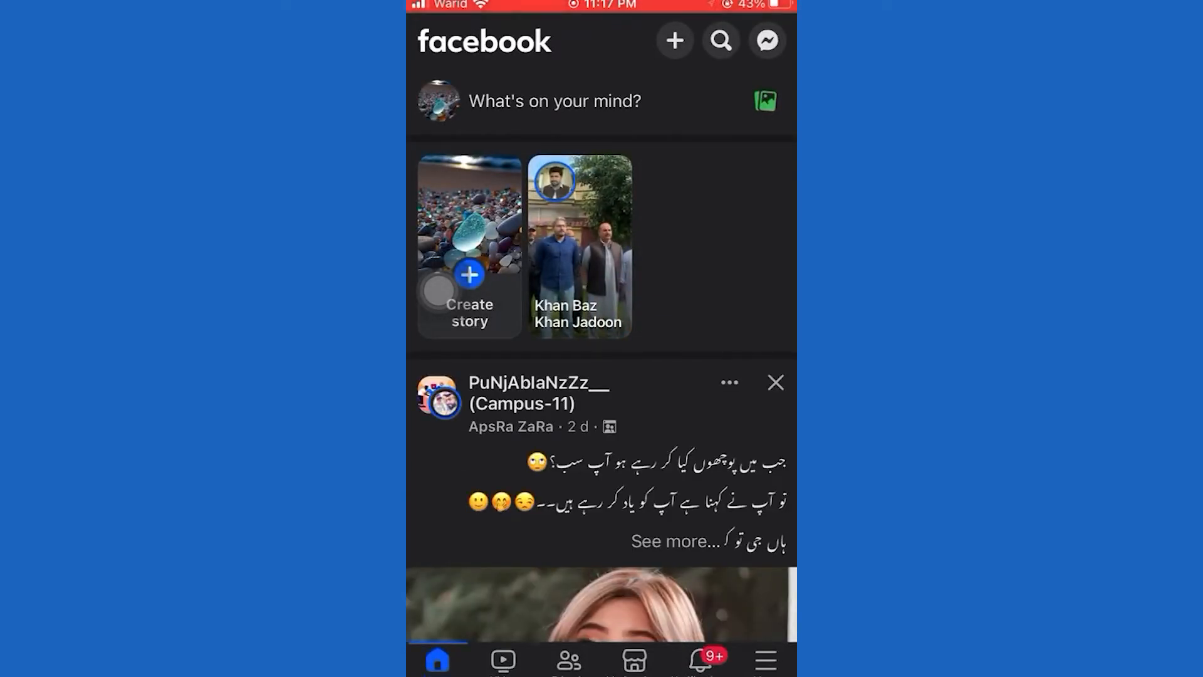
Go to Facebook's menu and scroll down to Settings & privacy
left_click(765, 659)
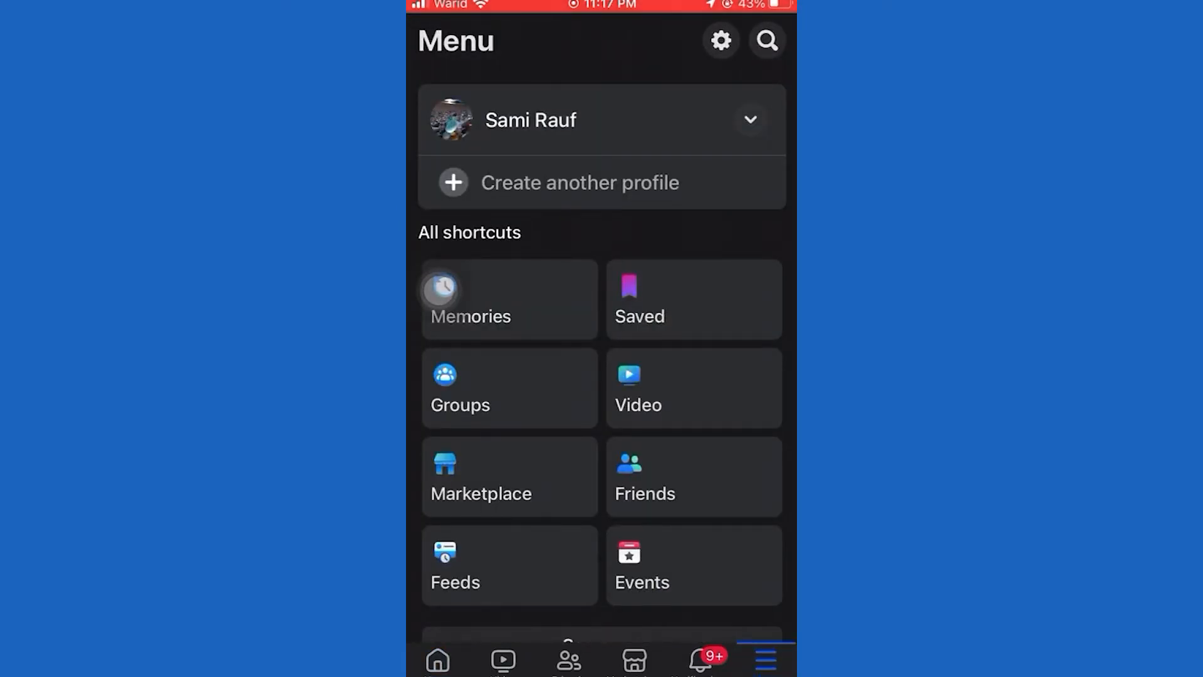
scroll("down", 3)
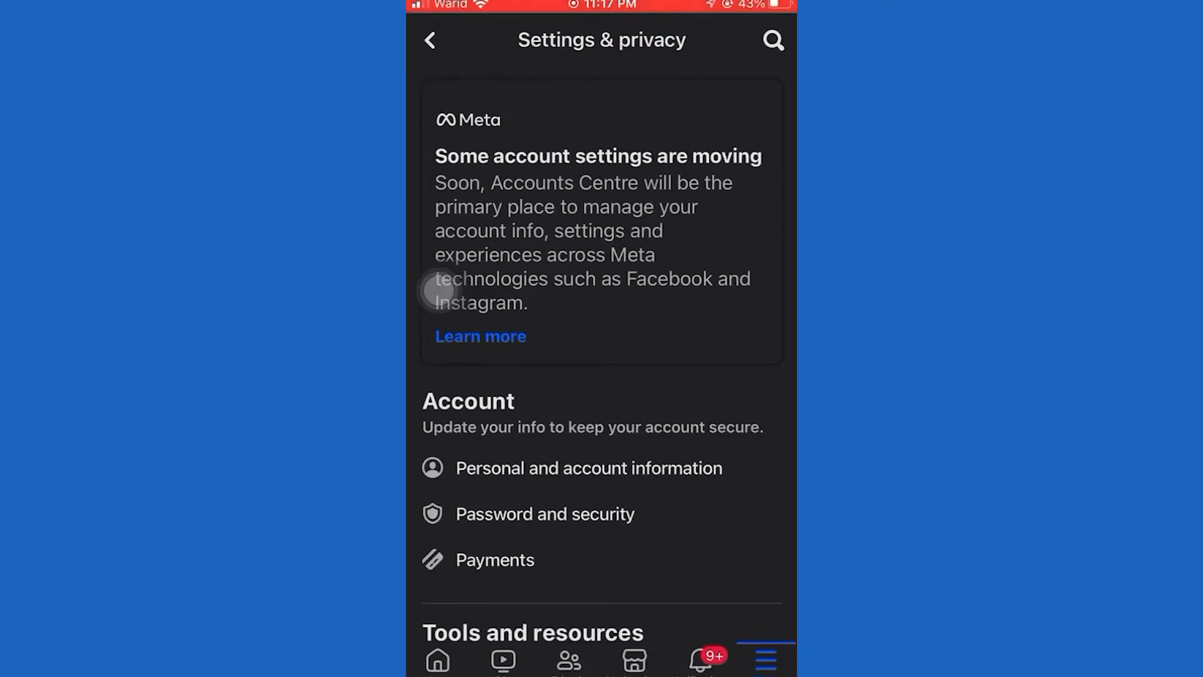
Scroll Facebook's settings and enter the Media settings to adjust sound
scroll("down", 3)
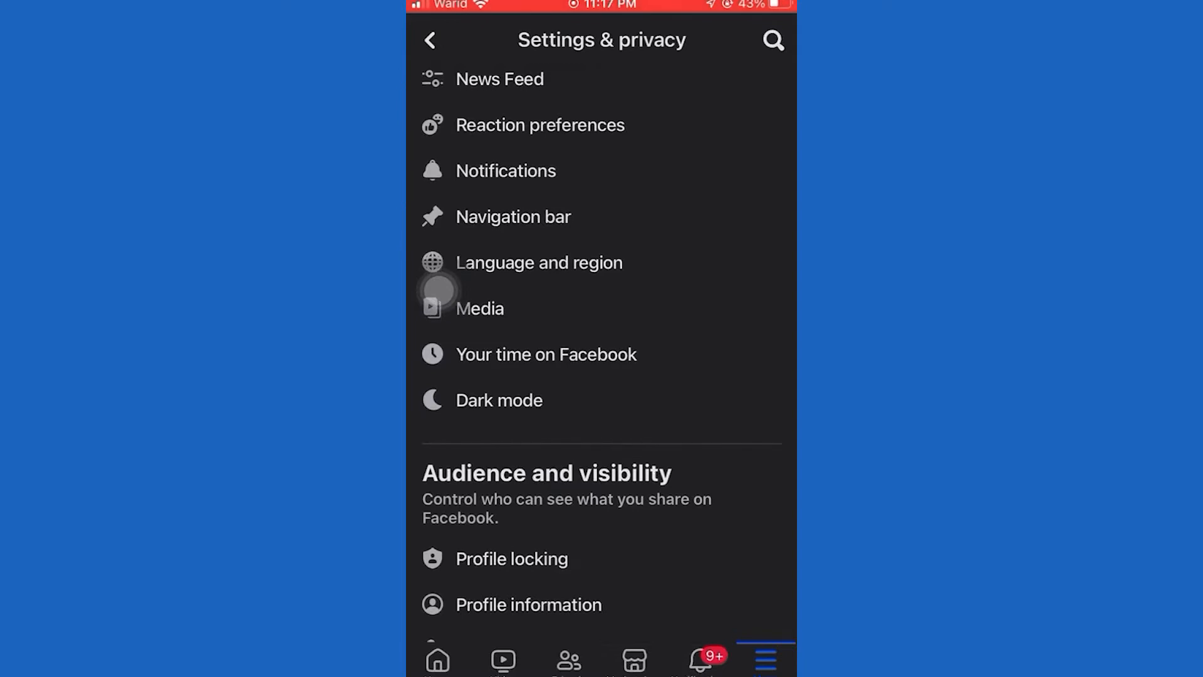
left_click(479, 307)
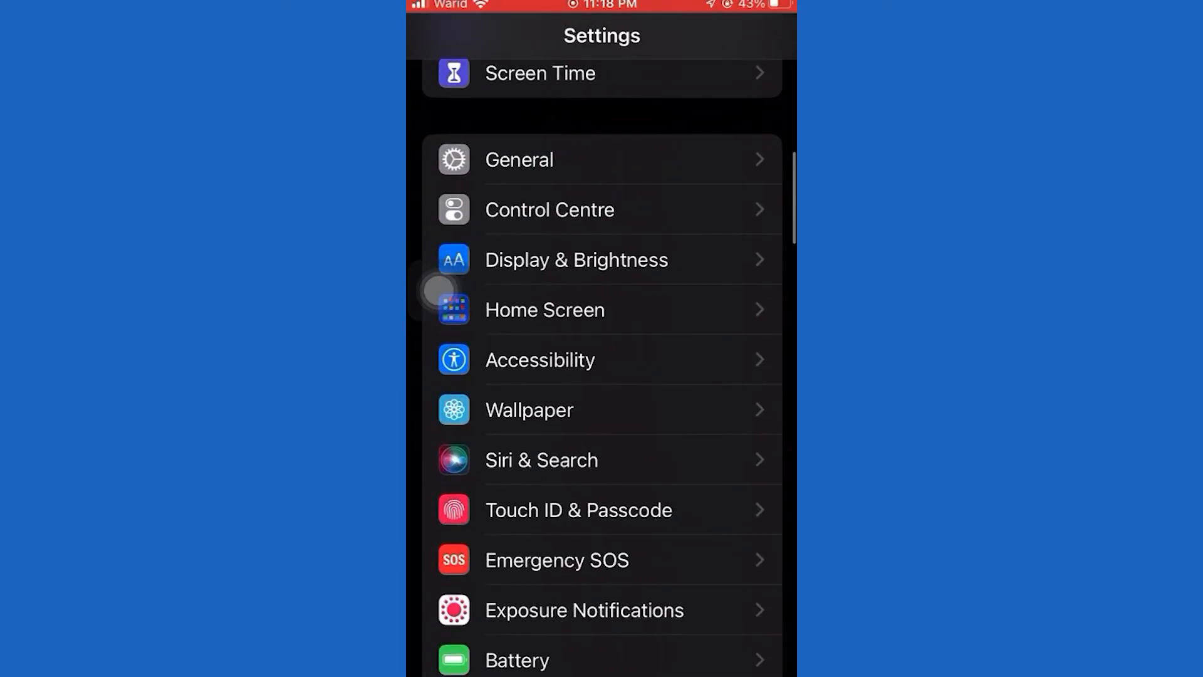
Scroll the iOS Settings list and select the Facebook entry
scroll("down", 3)
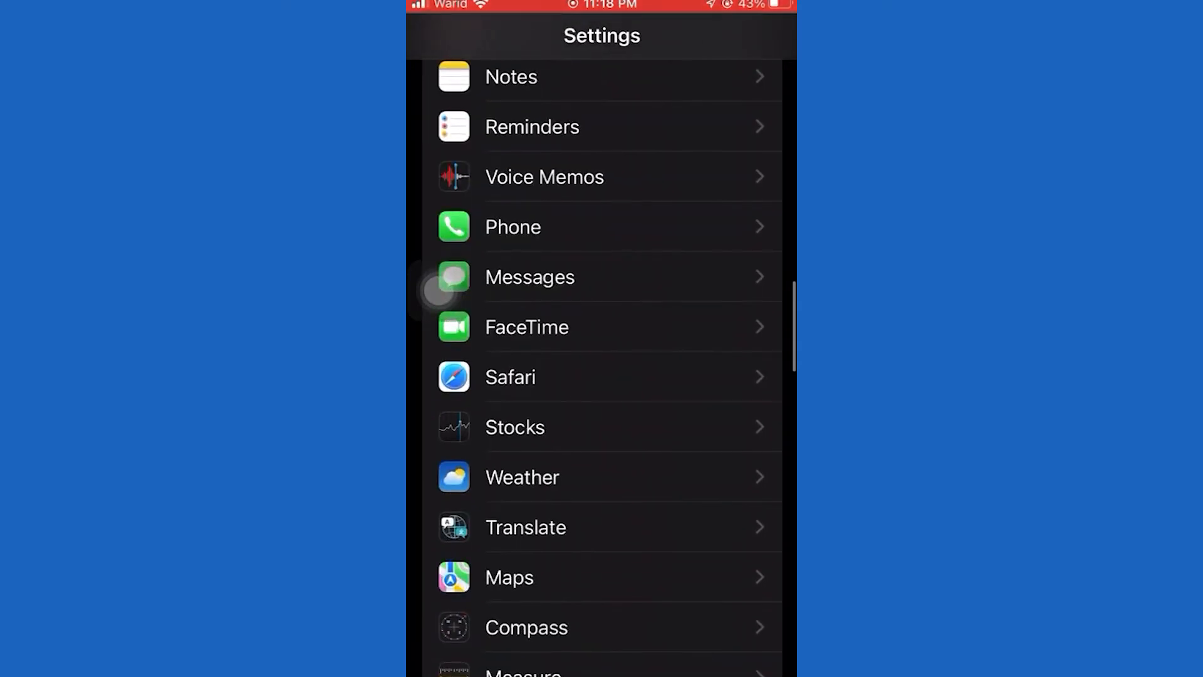
scroll("down", 3)
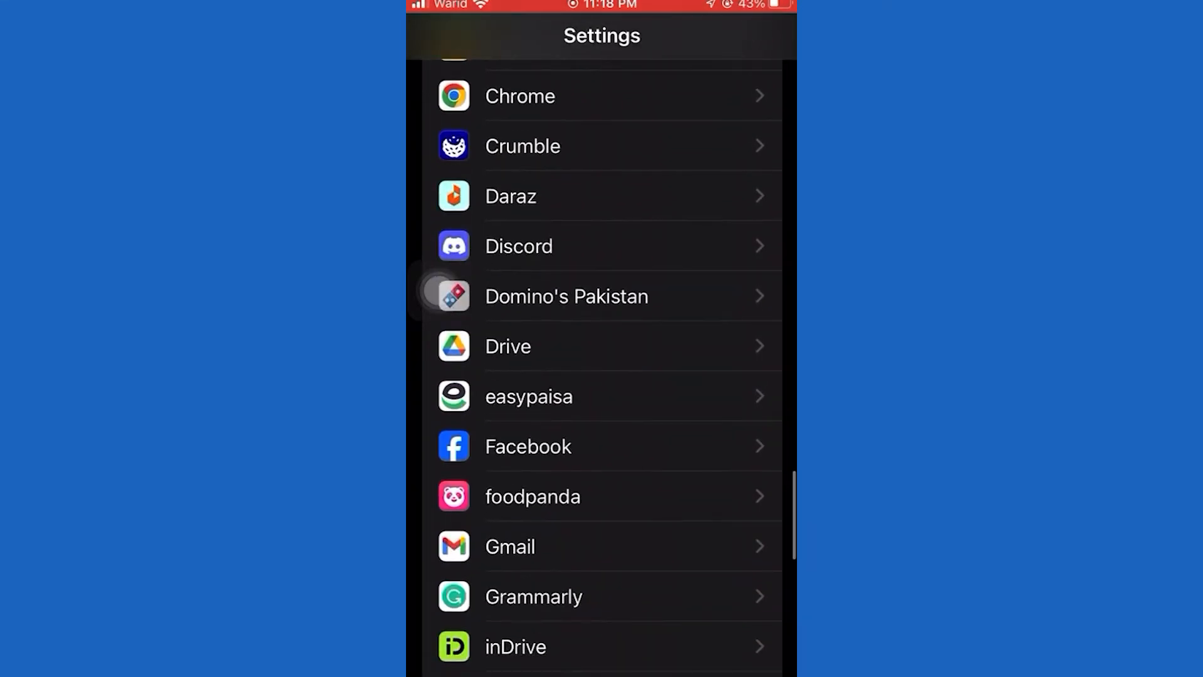
left_click(528, 445)
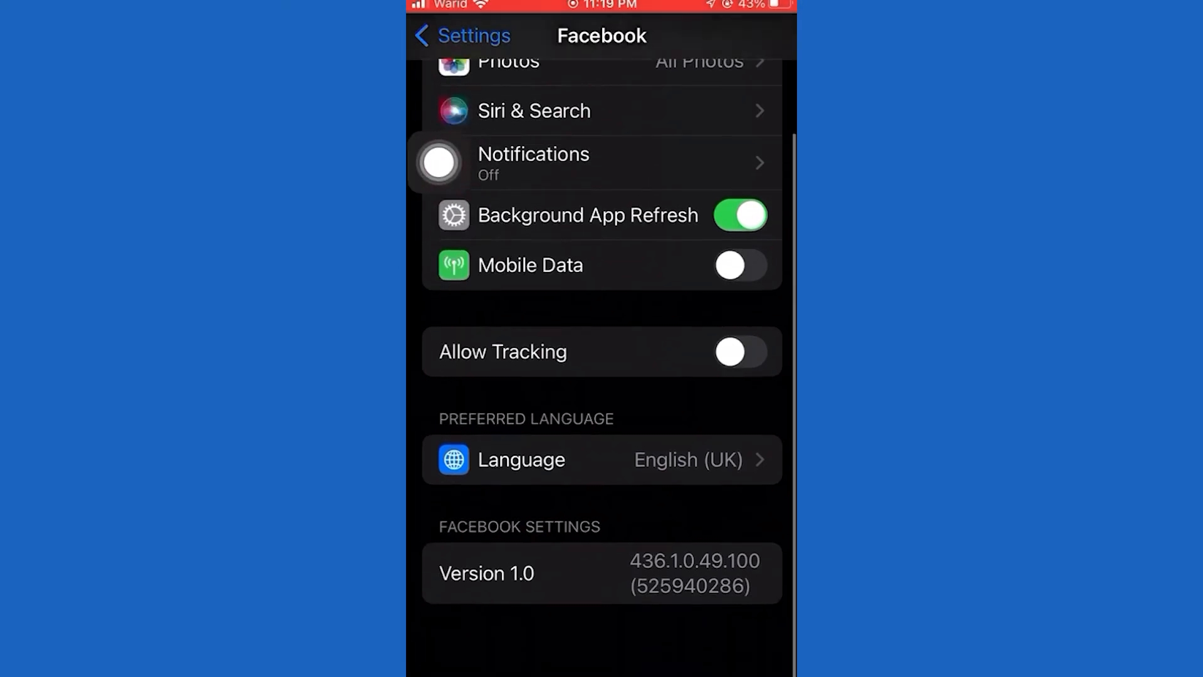
Turn on Allow Notifications for Facebook, then return to the home screen
scroll("down", 3)
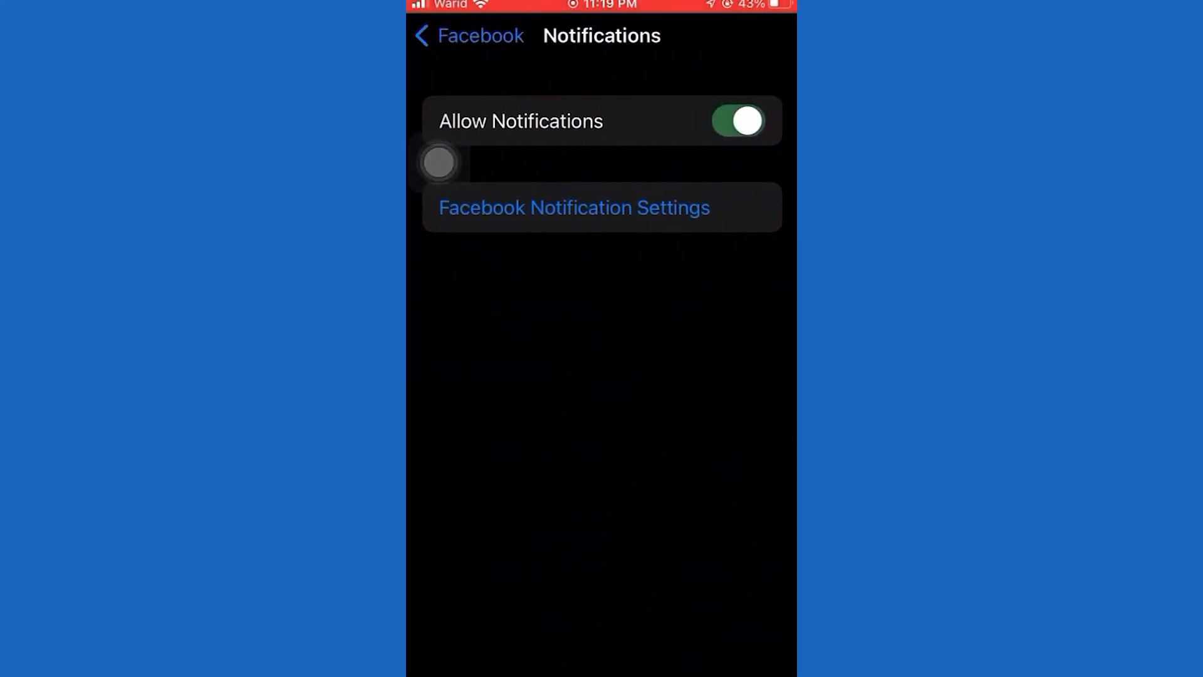
scroll("down", 3)
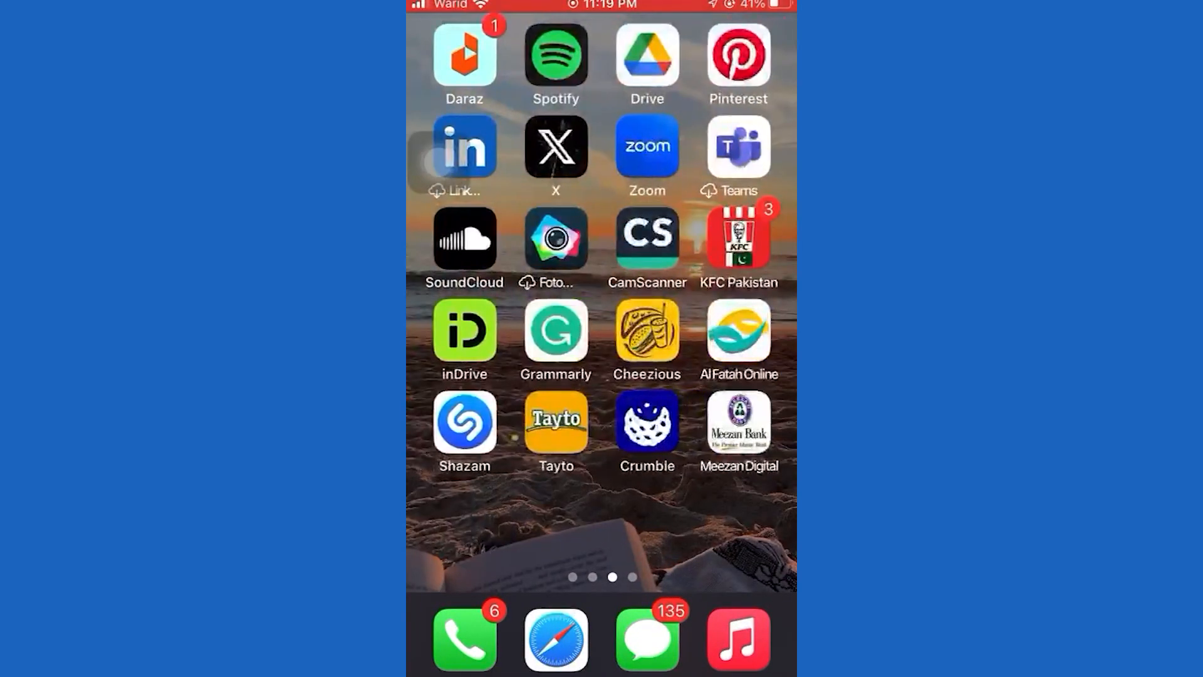
Swipe to the last home screen page and relaunch Facebook
scroll("left", 3)
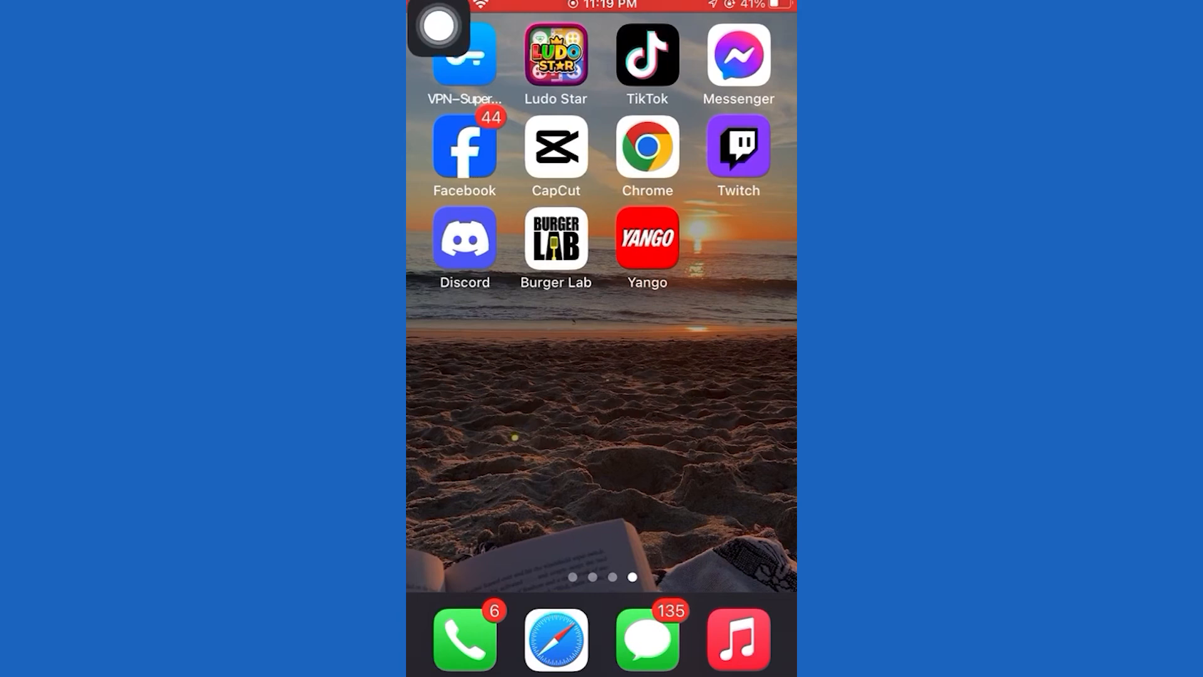
left_click(463, 146)
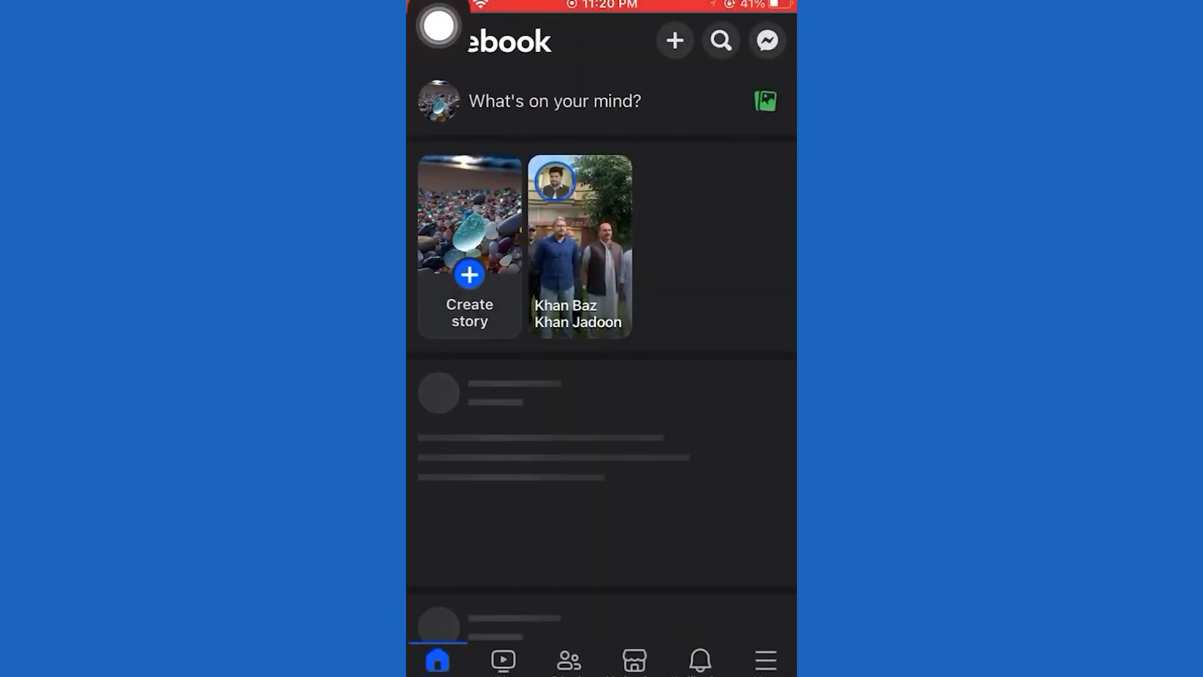